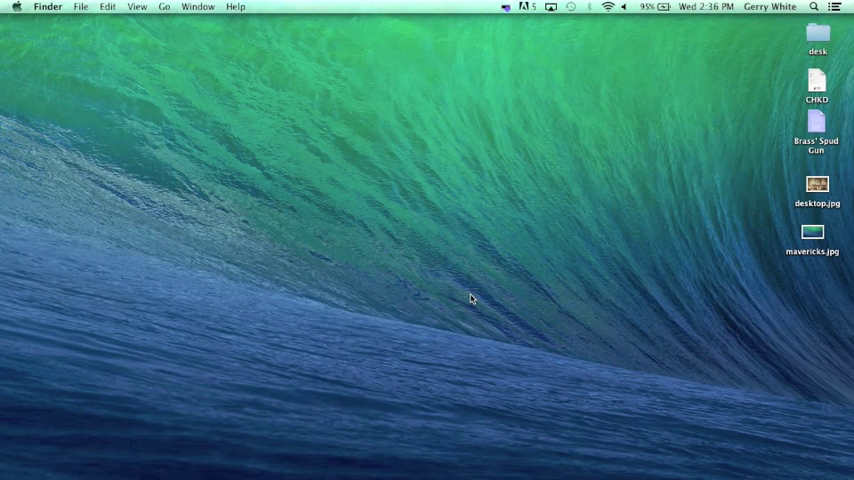
Launch System Preferences from the Dock to show the full overview of categories
{"action": "left_click", "coordinate": [16, 8]}
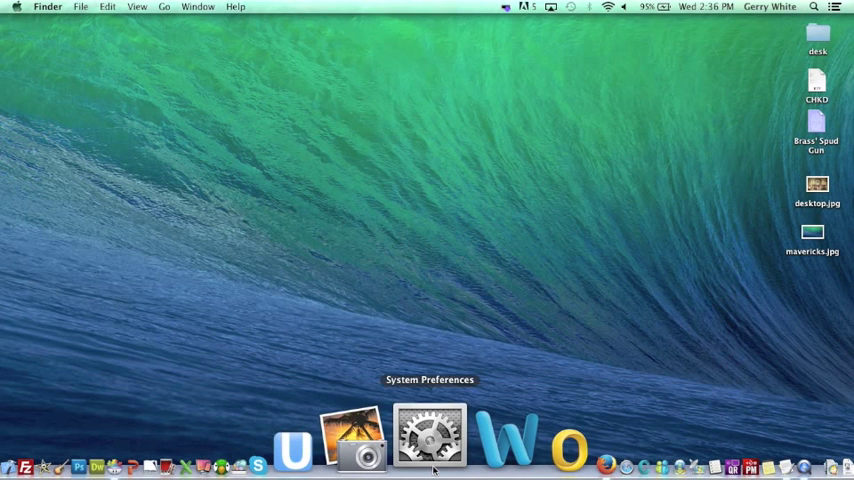
{"action": "left_click", "coordinate": [428, 436]}
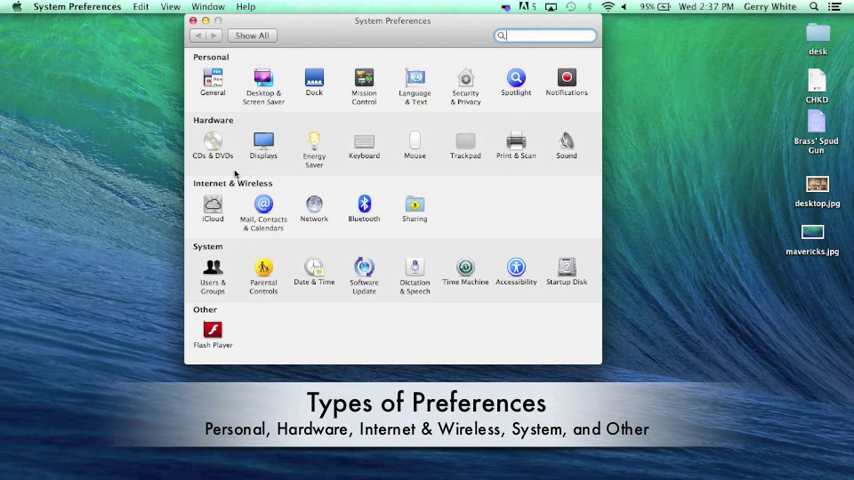
{"action": "mouse_move", "coordinate": [234, 184]}
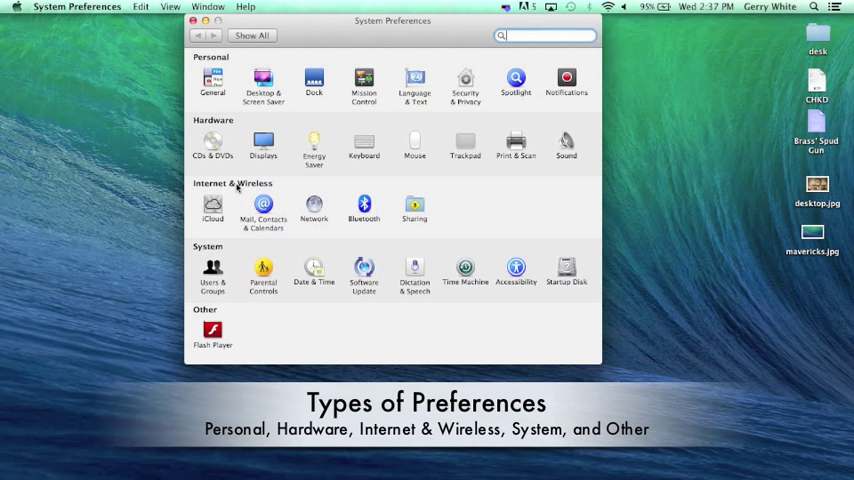
{"action": "mouse_move", "coordinate": [216, 258]}
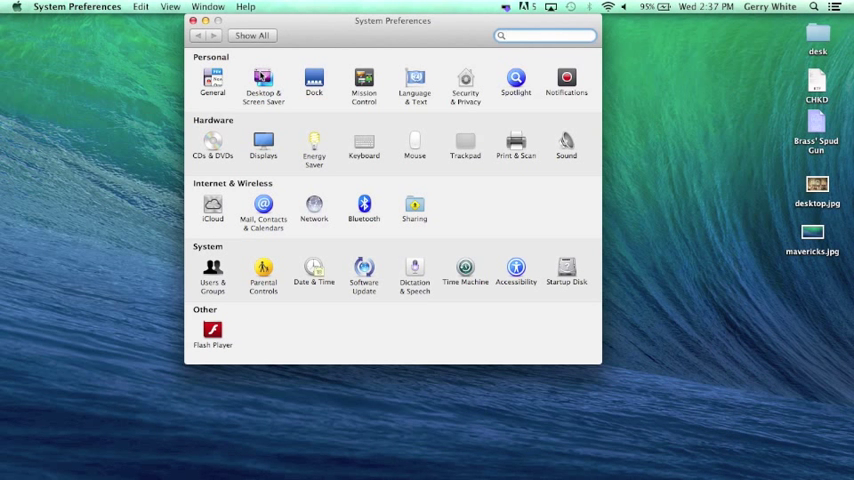
{"action": "left_click", "coordinate": [264, 78]}
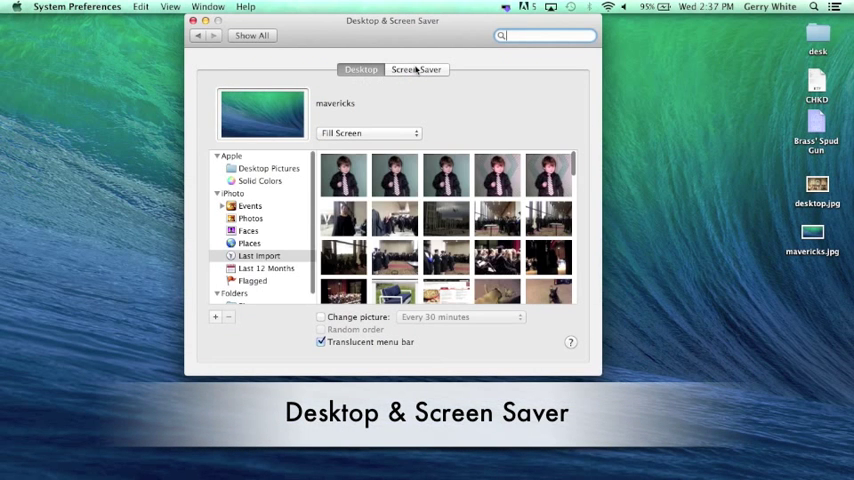
{"action": "left_click", "coordinate": [416, 68]}
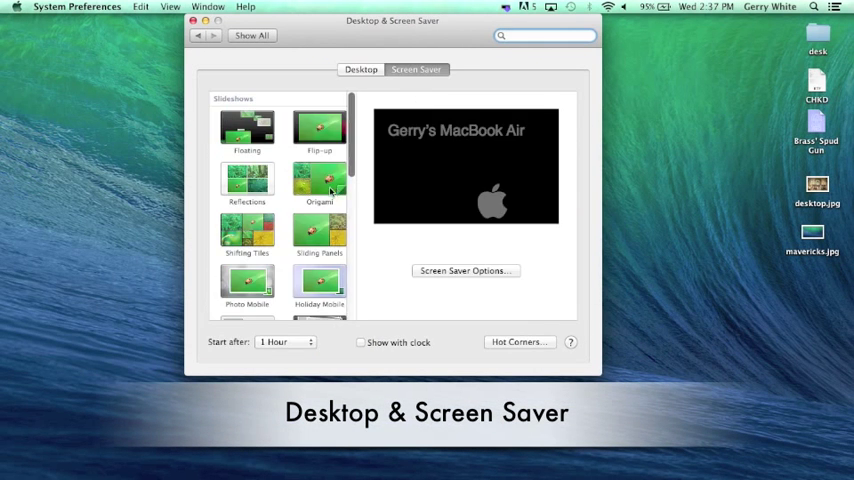
{"action": "left_click", "coordinate": [320, 180]}
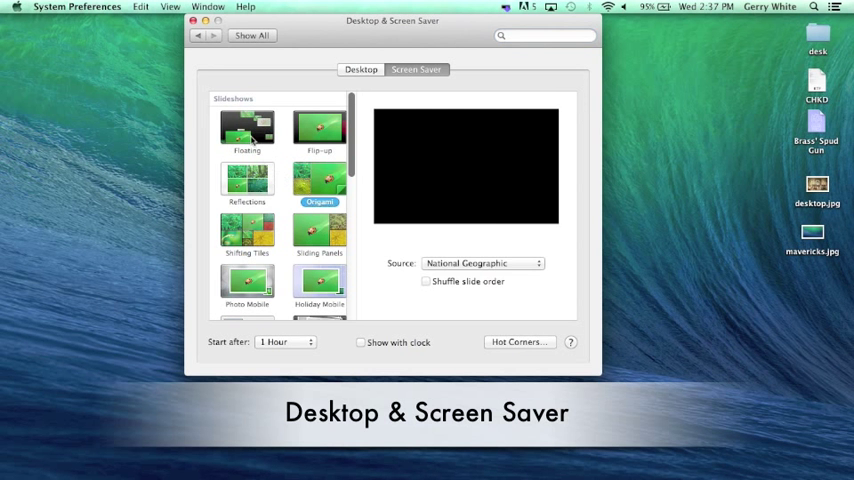
{"action": "left_click", "coordinate": [360, 68]}
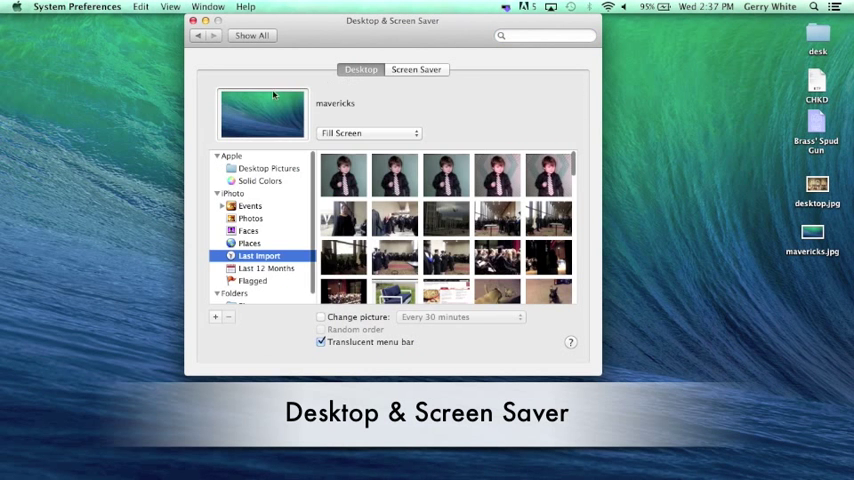
{"action": "mouse_move", "coordinate": [352, 228]}
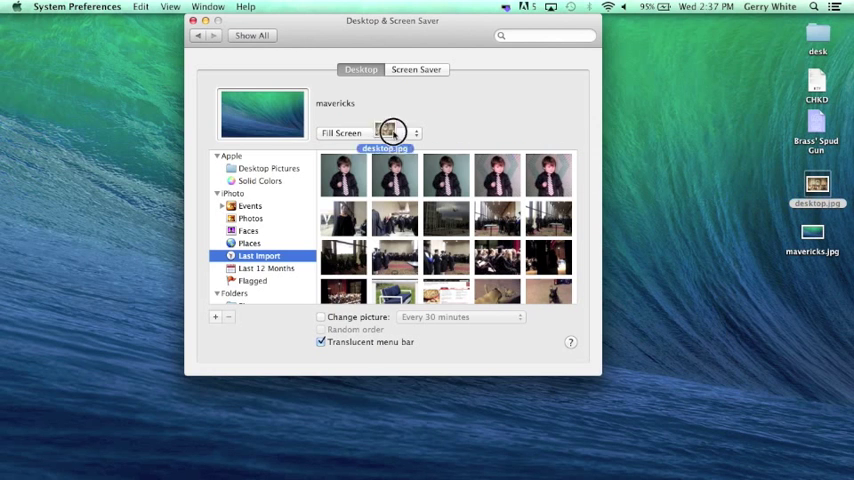
{"action": "left_click", "coordinate": [384, 134]}
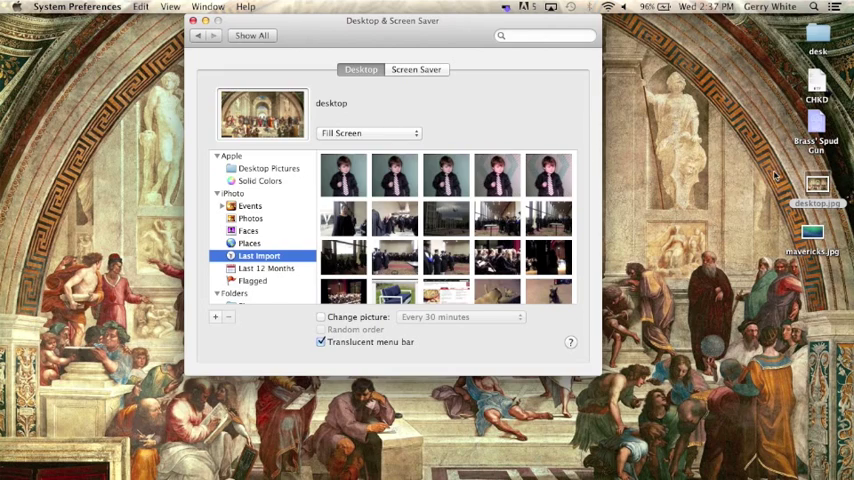
{"action": "left_click_drag", "start_coordinate": [392, 20], "coordinate": [392, 456]}
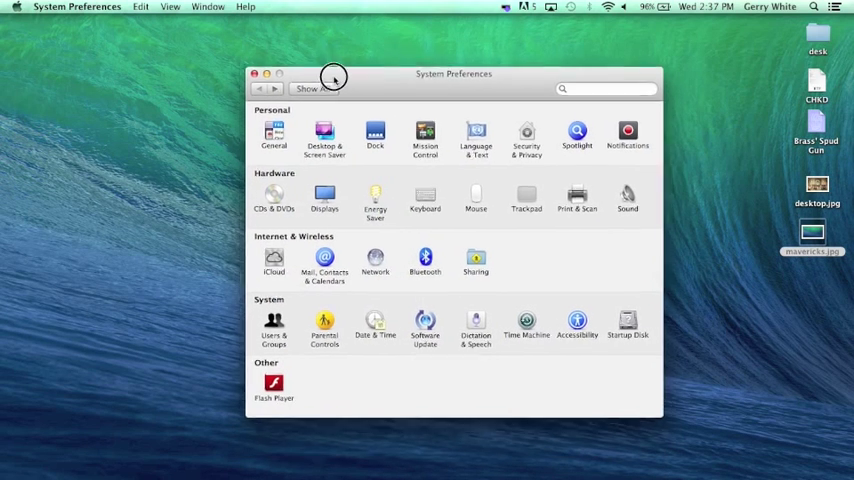
View the Mission Control pane, then close the preferences window to reveal the desktop
{"action": "left_click_drag", "start_coordinate": [332, 76], "coordinate": [384, 40]}
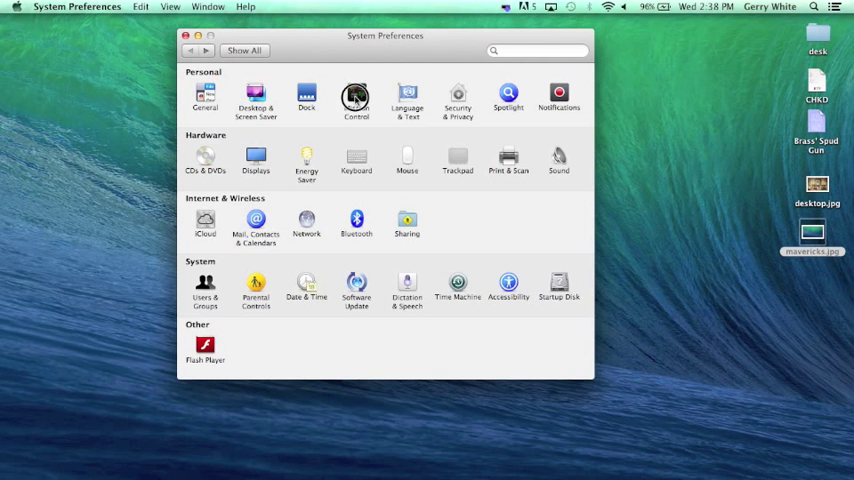
{"action": "left_click", "coordinate": [356, 96]}
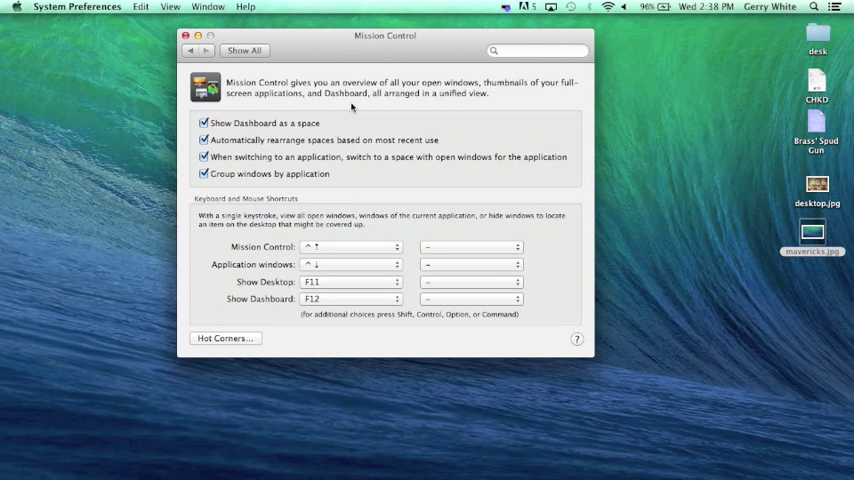
{"action": "left_click", "coordinate": [184, 36]}
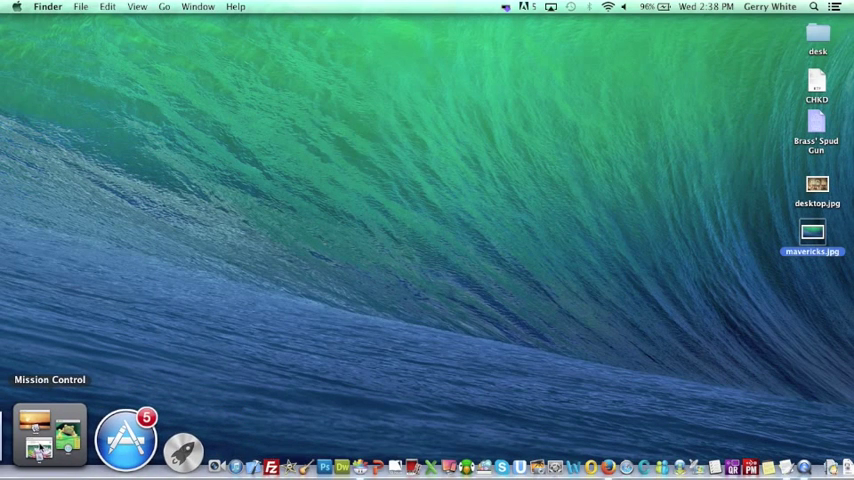
Show the Mission Control overview, then relaunch System Preferences from the Dock
{"action": "left_click", "coordinate": [48, 436]}
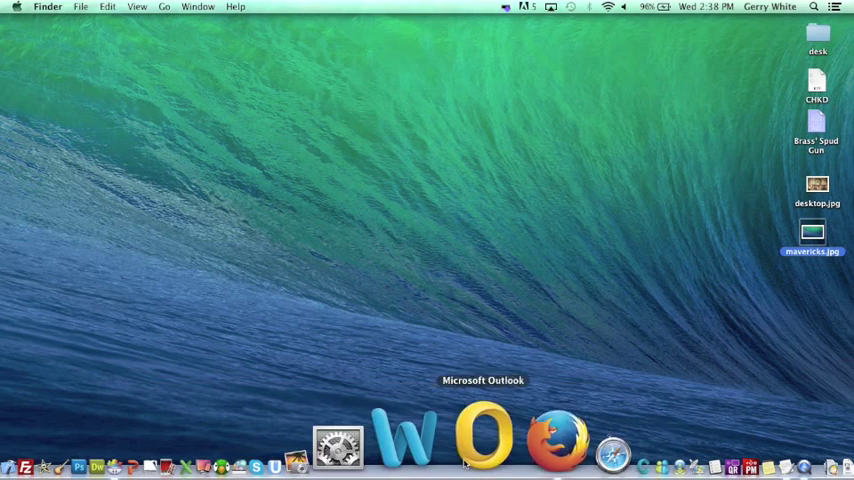
{"action": "left_click", "coordinate": [336, 448]}
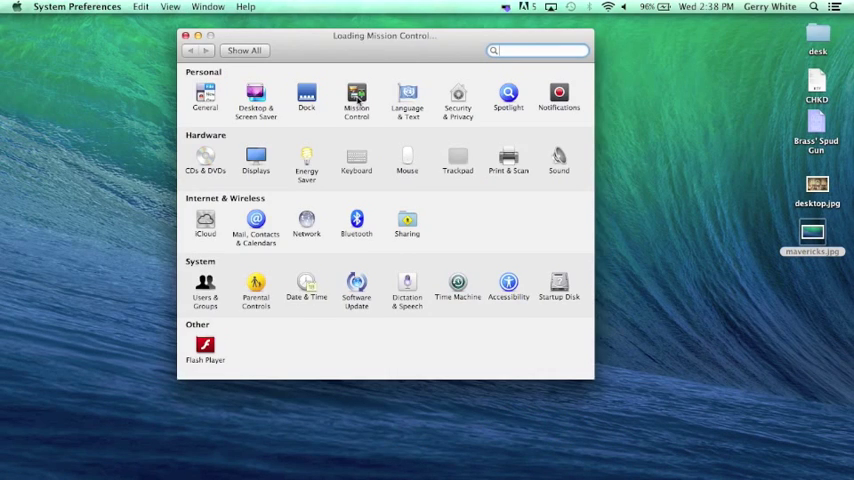
Bring up the Hot Corners sheet from the Mission Control pane
{"action": "left_click", "coordinate": [356, 96]}
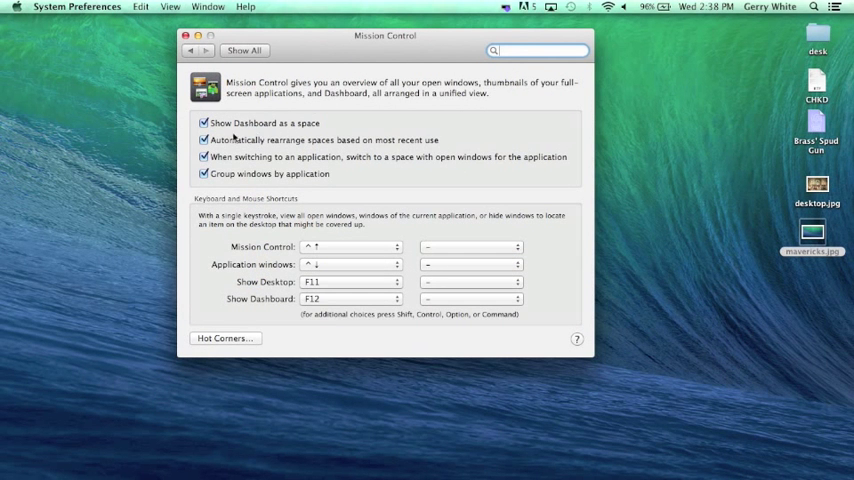
{"action": "mouse_move", "coordinate": [356, 132]}
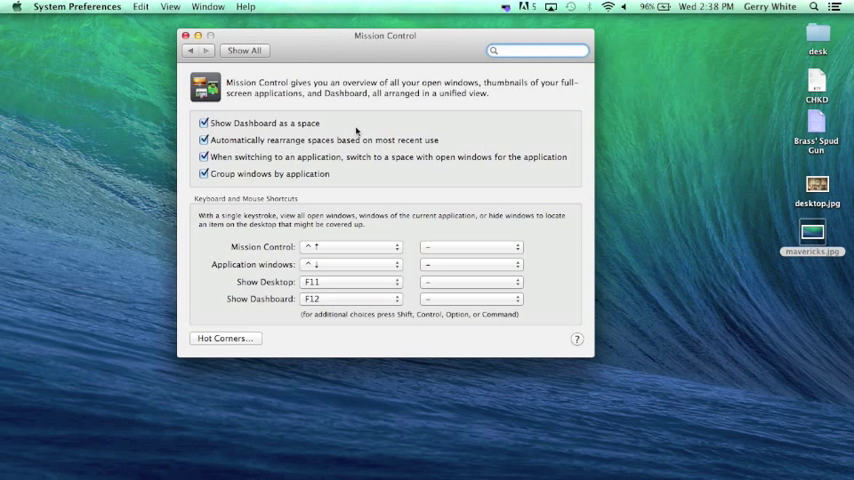
{"action": "mouse_move", "coordinate": [390, 148]}
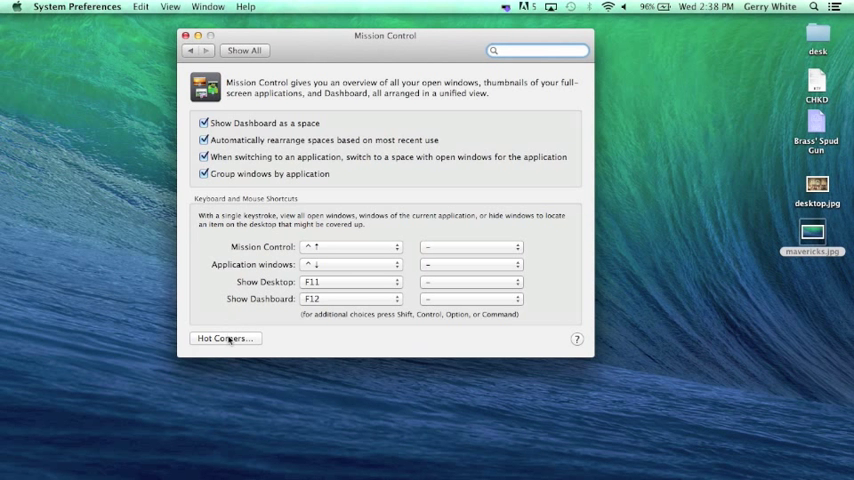
{"action": "left_click", "coordinate": [224, 338]}
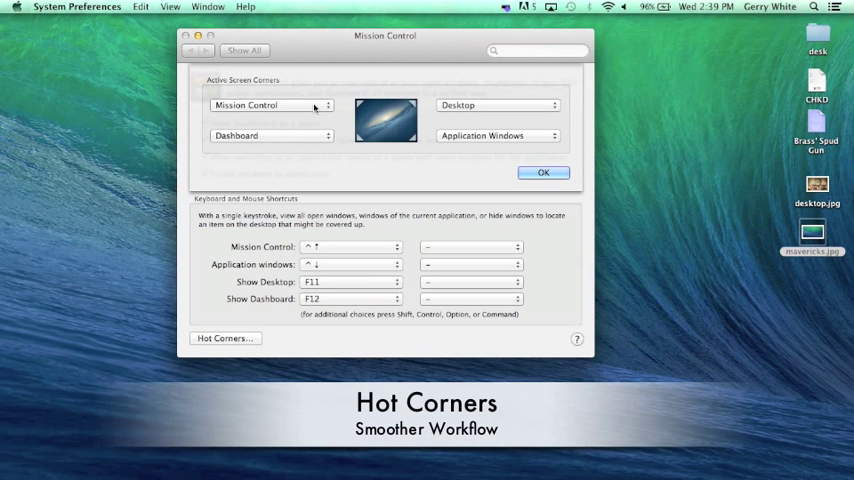
{"action": "left_click", "coordinate": [270, 104]}
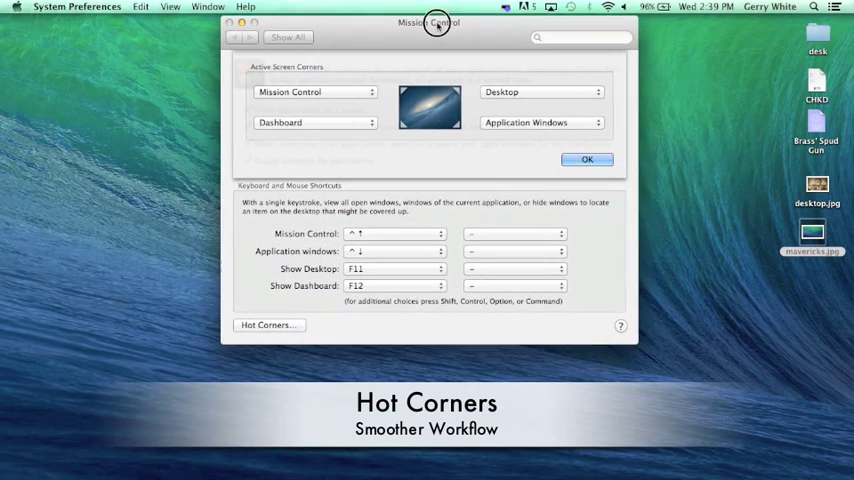
{"action": "left_click_drag", "start_coordinate": [428, 22], "coordinate": [412, 20]}
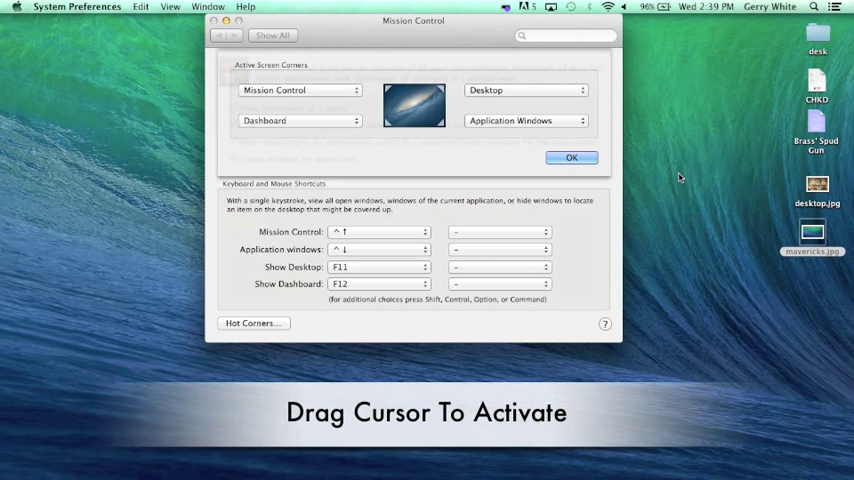
{"action": "mouse_move", "coordinate": [580, 96]}
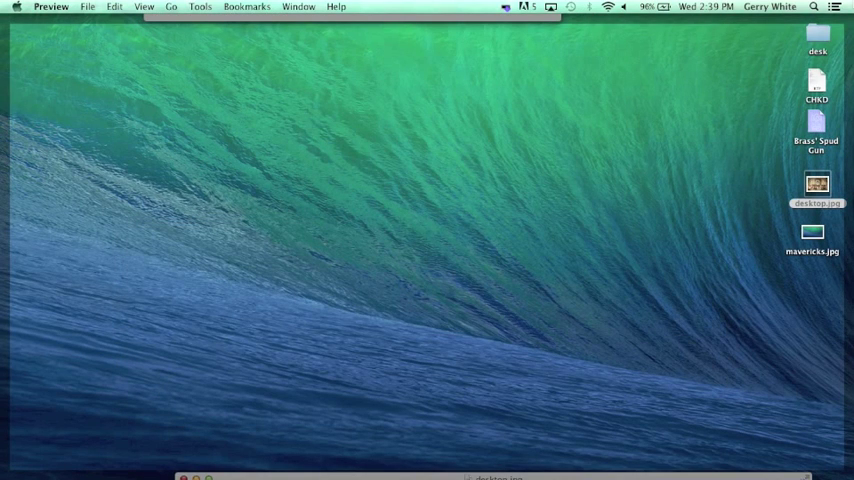
{"action": "mouse_move", "coordinate": [690, 24]}
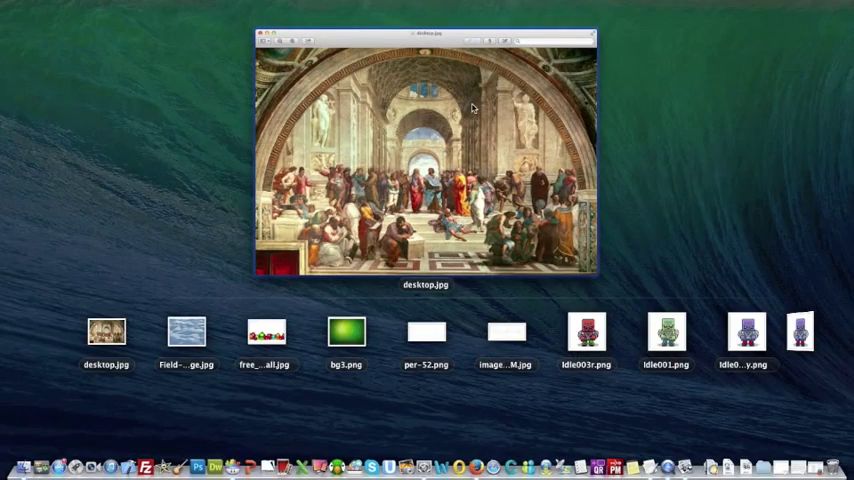
Bring the desktop.jpg Preview window to the front
{"action": "left_click", "coordinate": [184, 330]}
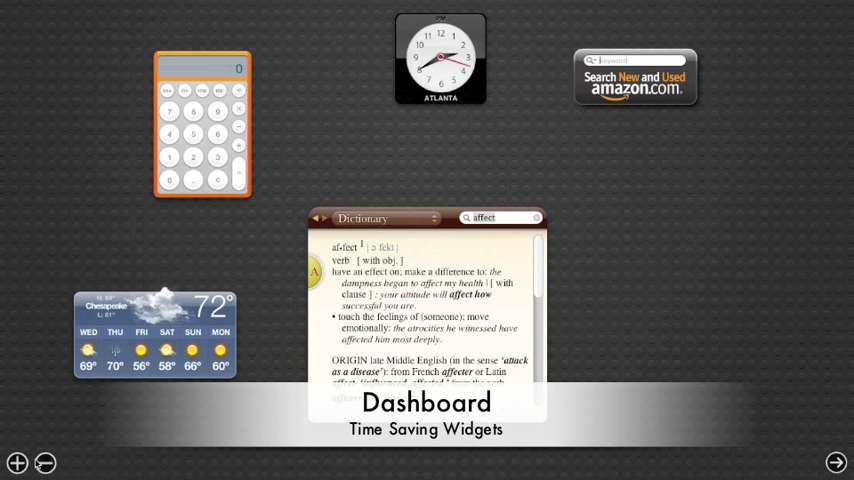
Reveal the Dashboard widget gallery to add another Calculator
{"action": "left_click", "coordinate": [16, 464]}
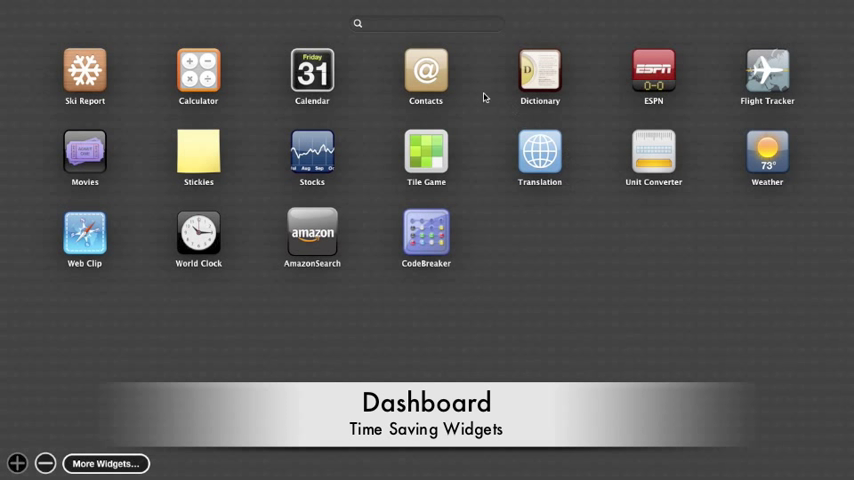
{"action": "mouse_move", "coordinate": [382, 162]}
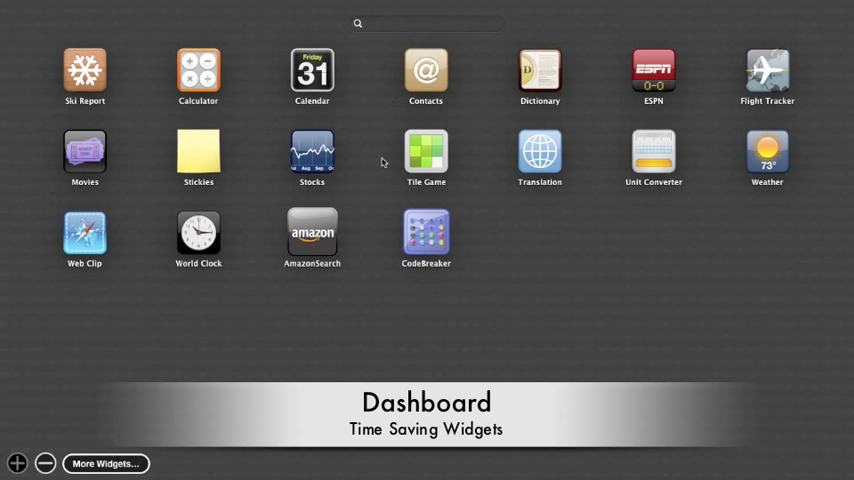
{"action": "mouse_move", "coordinate": [364, 204]}
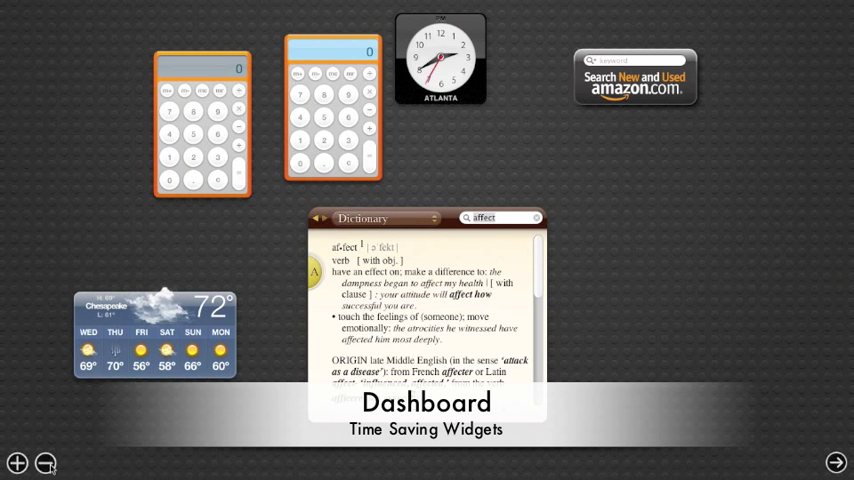
{"action": "mouse_move", "coordinate": [480, 140]}
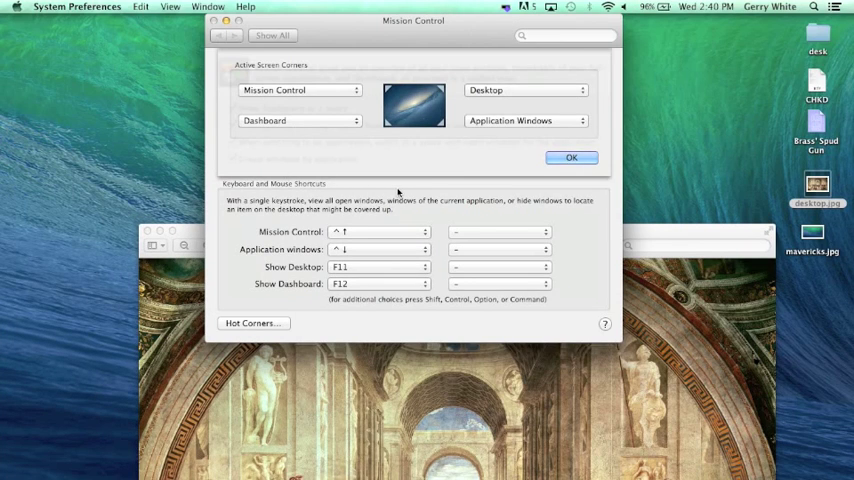
{"action": "mouse_move", "coordinate": [312, 236]}
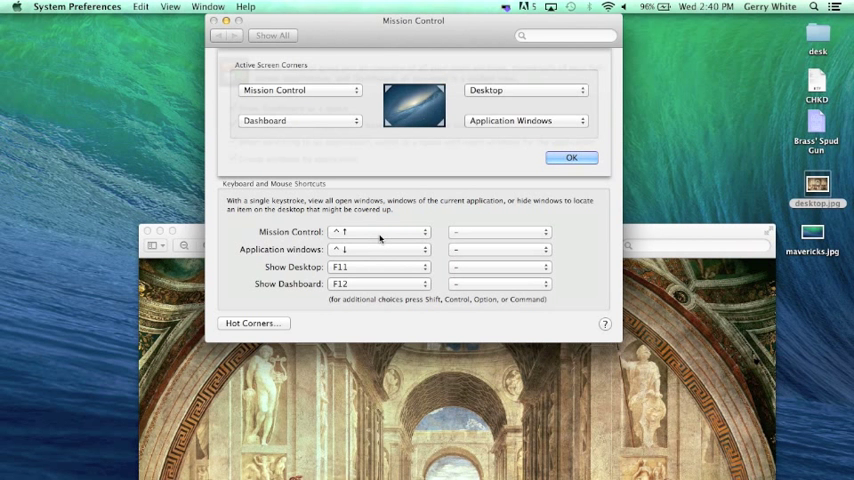
{"action": "mouse_move", "coordinate": [532, 130]}
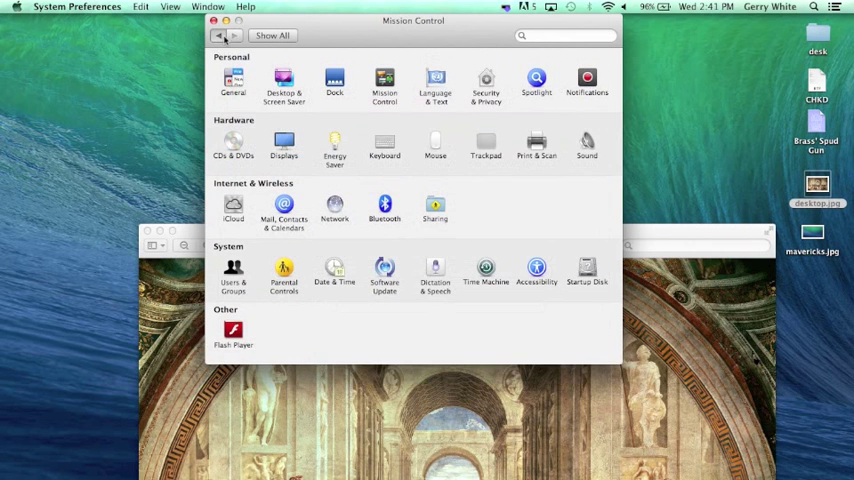
Return to Show All, view Spotlight's search result categories, then go back to the overview
{"action": "left_click", "coordinate": [220, 36]}
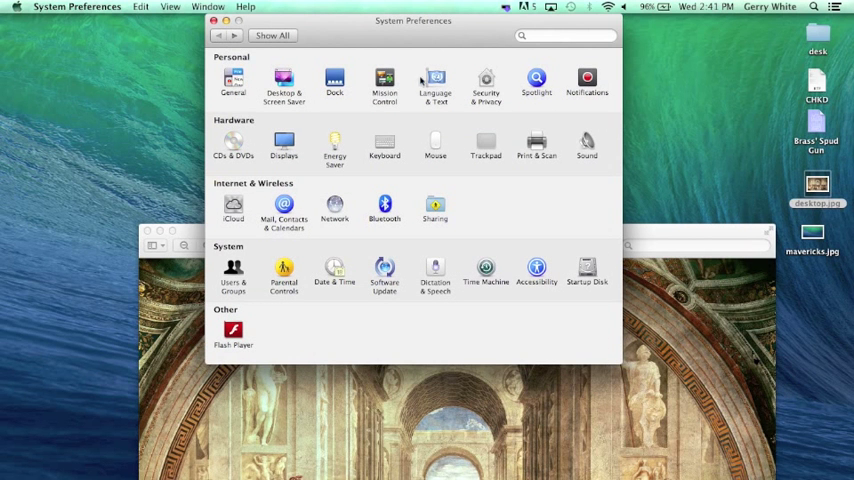
{"action": "mouse_move", "coordinate": [484, 78]}
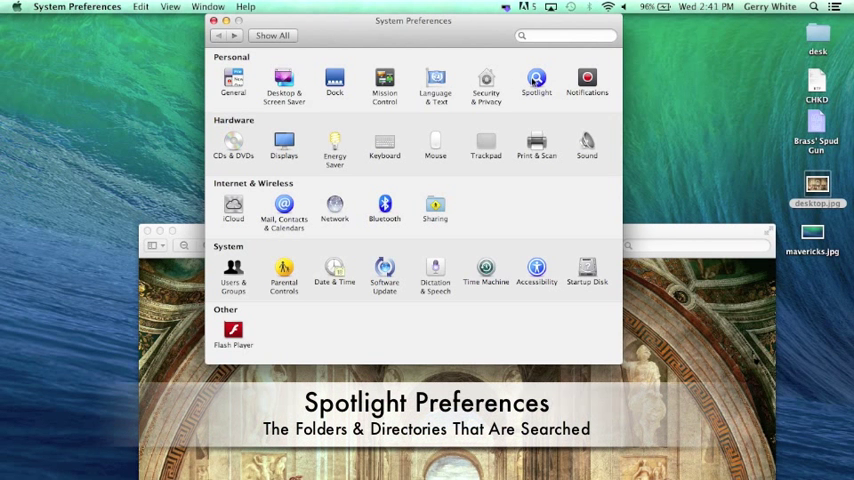
{"action": "left_click", "coordinate": [536, 80]}
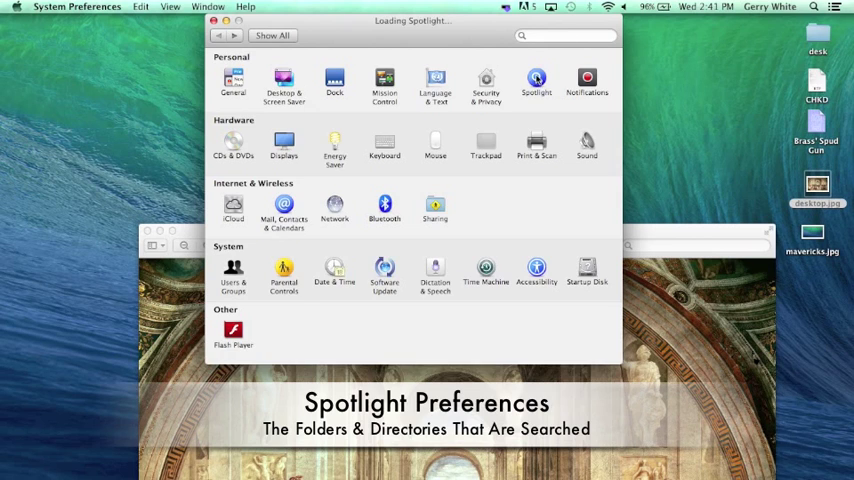
{"action": "left_click", "coordinate": [536, 78]}
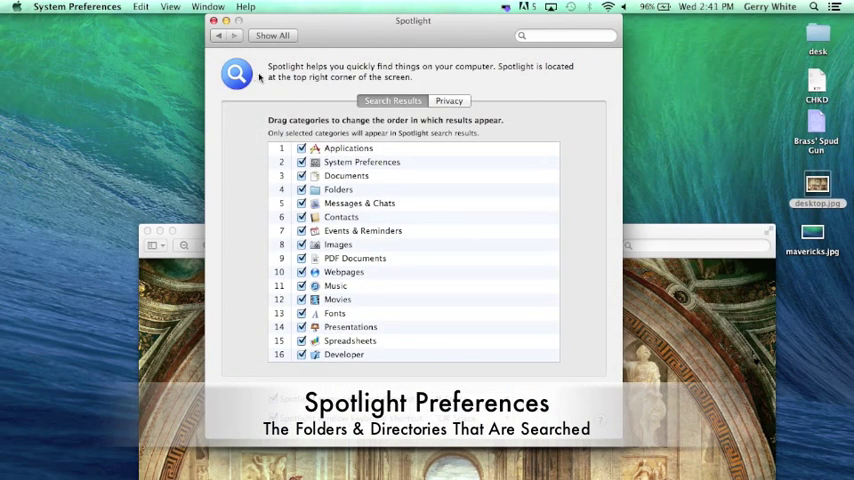
{"action": "left_click", "coordinate": [272, 36]}
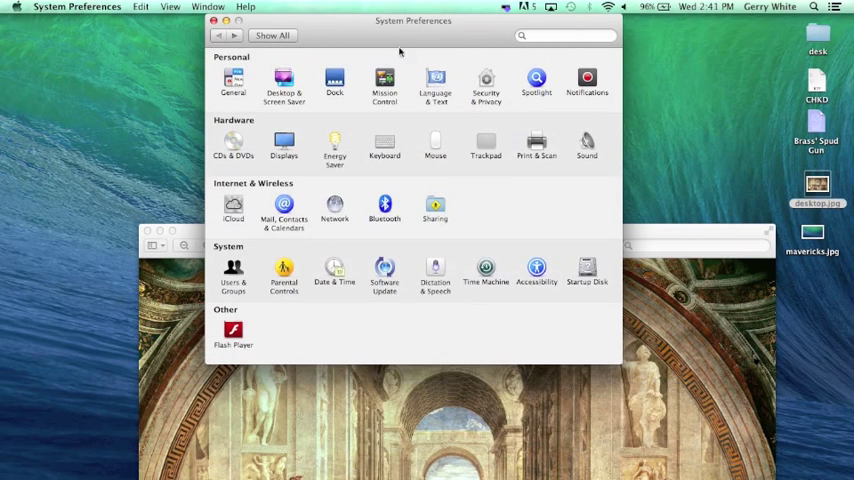
{"action": "left_click", "coordinate": [588, 82]}
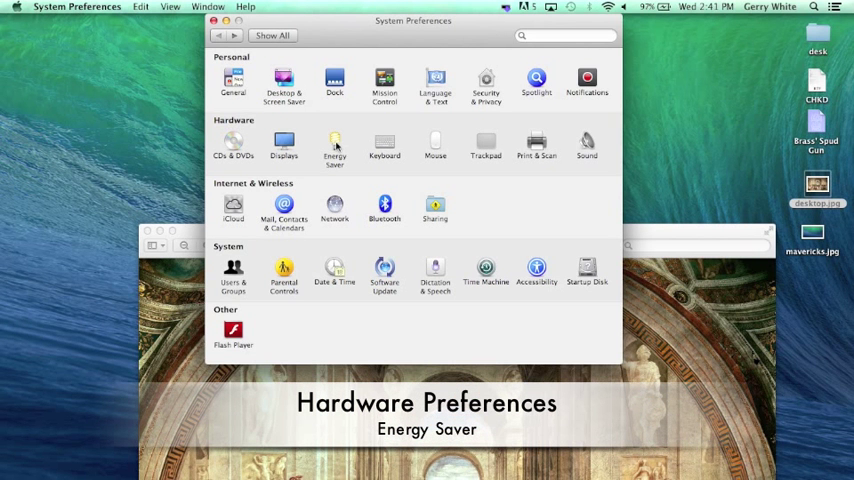
Review Energy Saver's sleep sliders, then the Mouse pane, then switch to Trackpad
{"action": "left_click", "coordinate": [334, 148]}
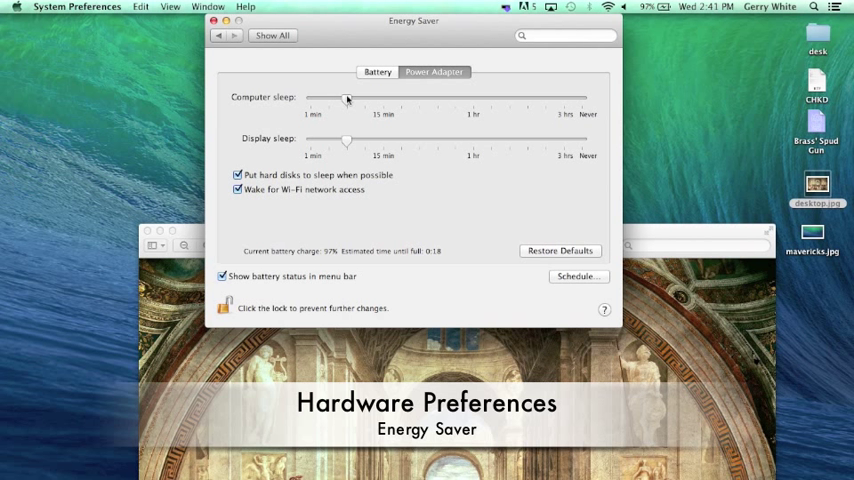
{"action": "mouse_move", "coordinate": [348, 168]}
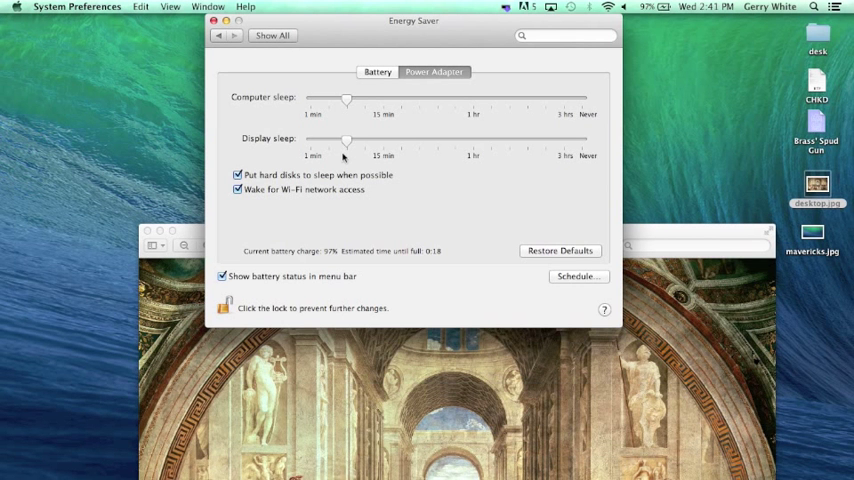
{"action": "mouse_move", "coordinate": [380, 110]}
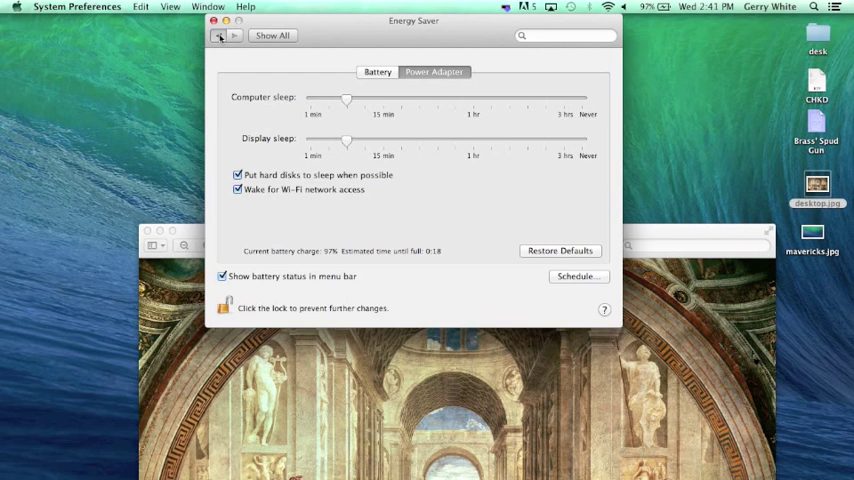
{"action": "left_click", "coordinate": [220, 36]}
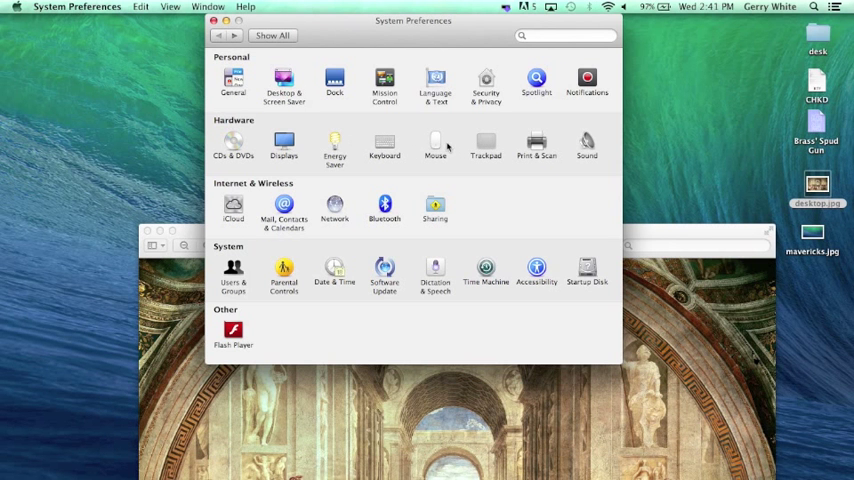
{"action": "left_click", "coordinate": [436, 144]}
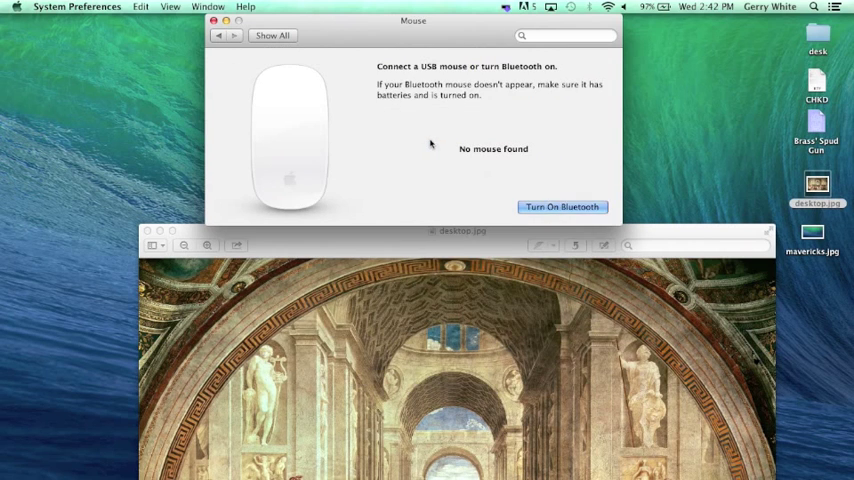
{"action": "left_click", "coordinate": [218, 36]}
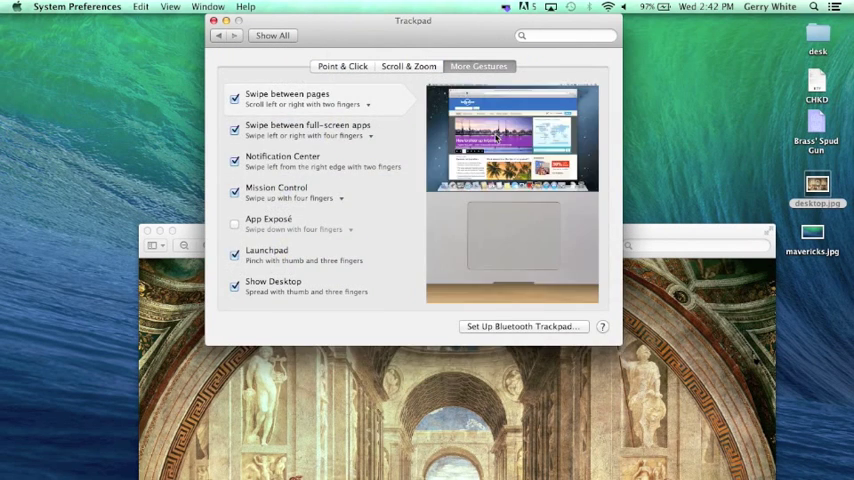
Browse Point & Click, Scroll & Zoom and More Gestures, ending on the Secondary click demo
{"action": "left_click", "coordinate": [342, 66]}
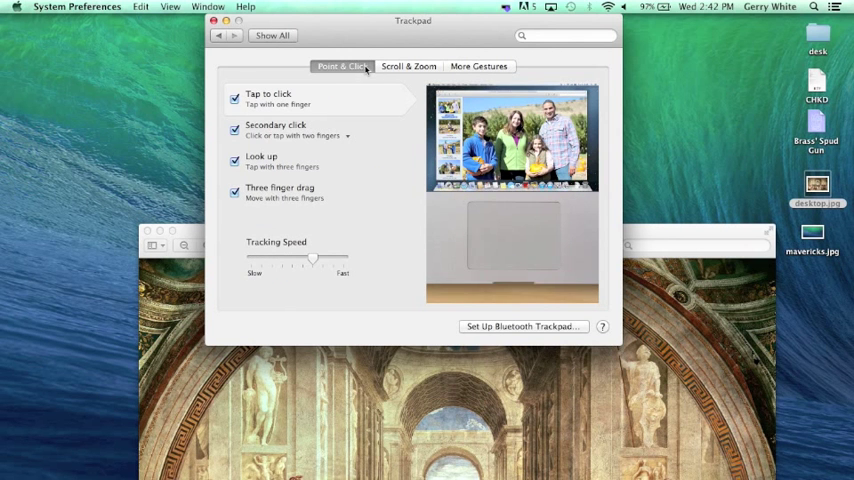
{"action": "left_click", "coordinate": [408, 66]}
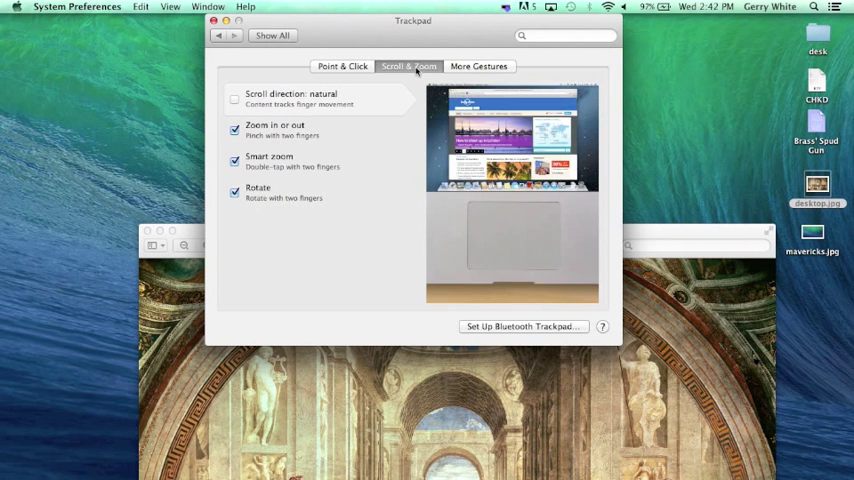
{"action": "left_click", "coordinate": [478, 66]}
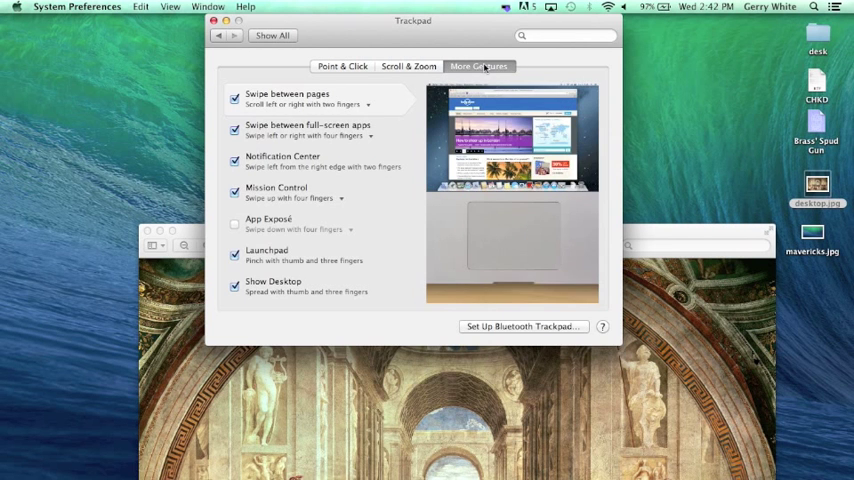
{"action": "left_click", "coordinate": [342, 66]}
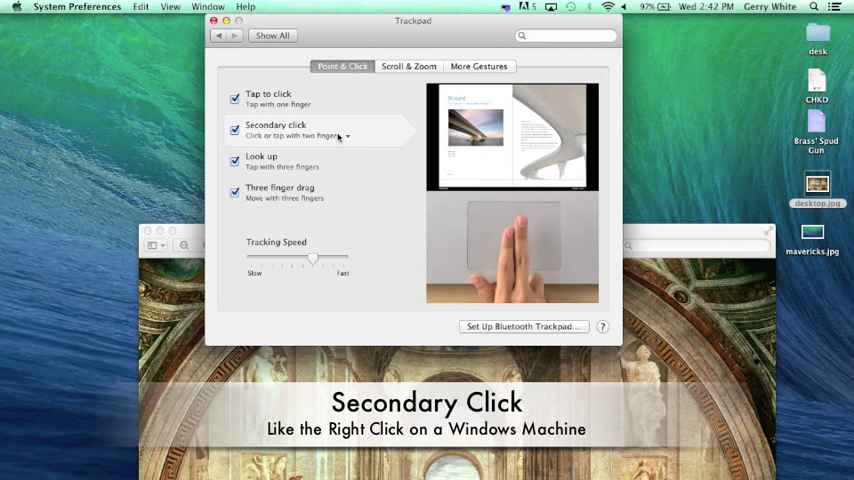
Preview Three finger drag, then move to Scroll & Zoom for the Rotate gesture
{"action": "left_click", "coordinate": [296, 136]}
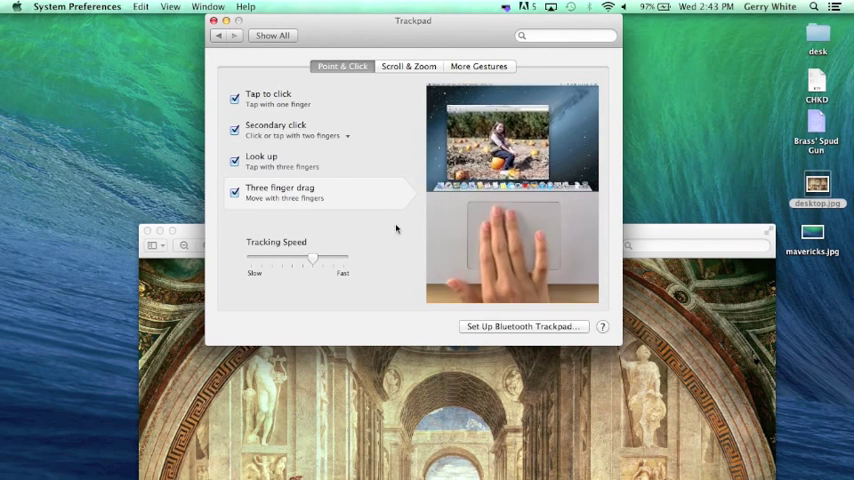
{"action": "left_click", "coordinate": [408, 66]}
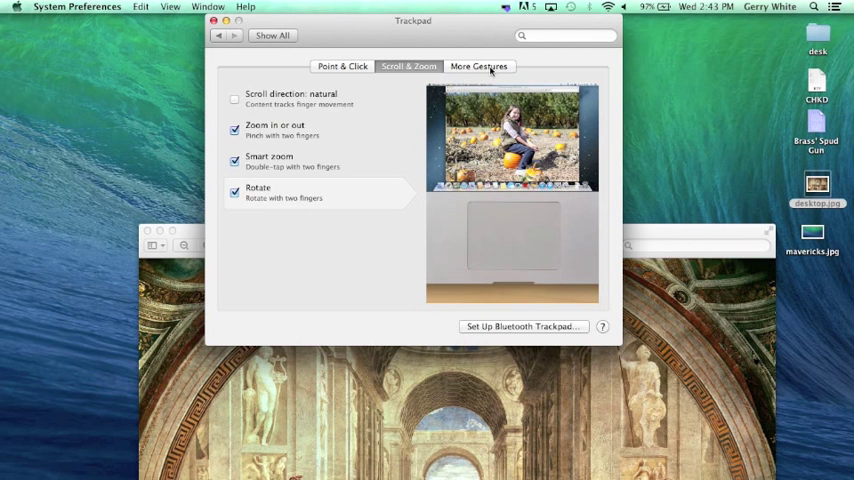
Leave the Trackpad pane and return to the System Preferences overview via Show All
{"action": "left_click", "coordinate": [478, 66]}
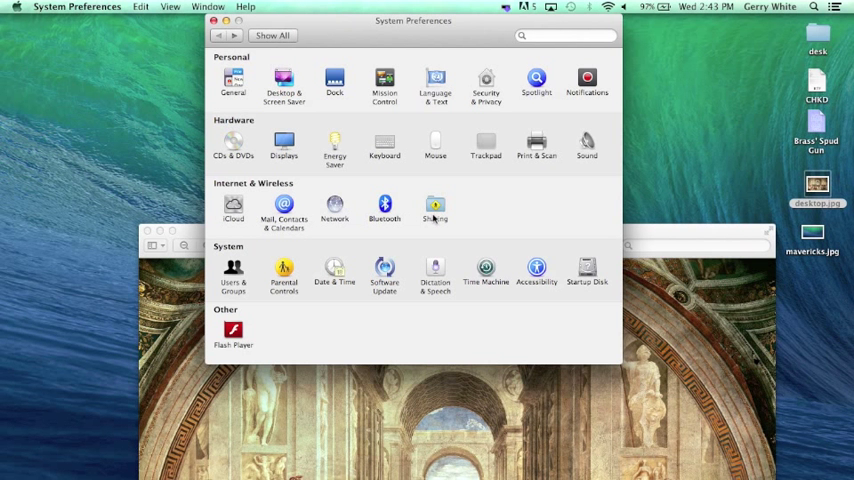
{"action": "mouse_move", "coordinate": [476, 212]}
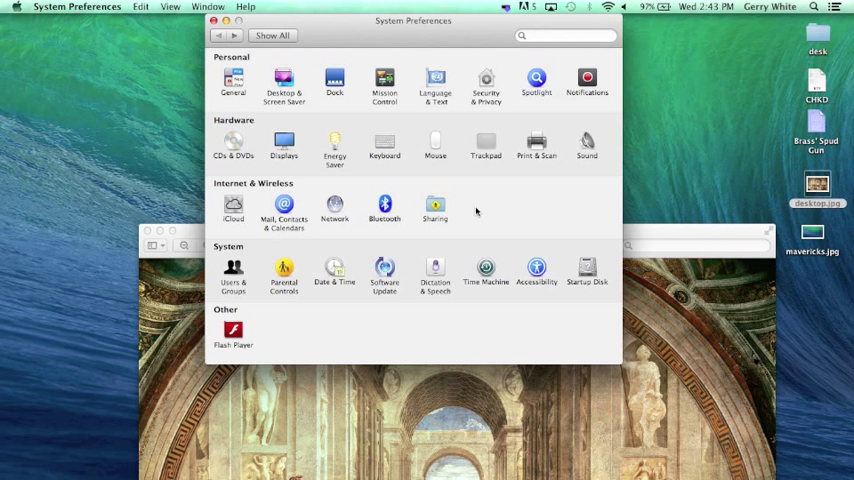
Go into the Sharing pane and select Administrators in the Allow access for list
{"action": "left_click", "coordinate": [436, 204]}
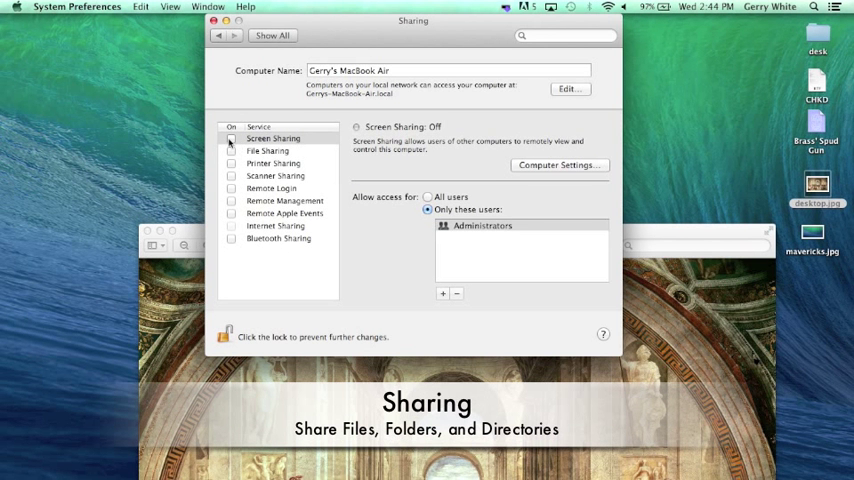
{"action": "mouse_move", "coordinate": [240, 180]}
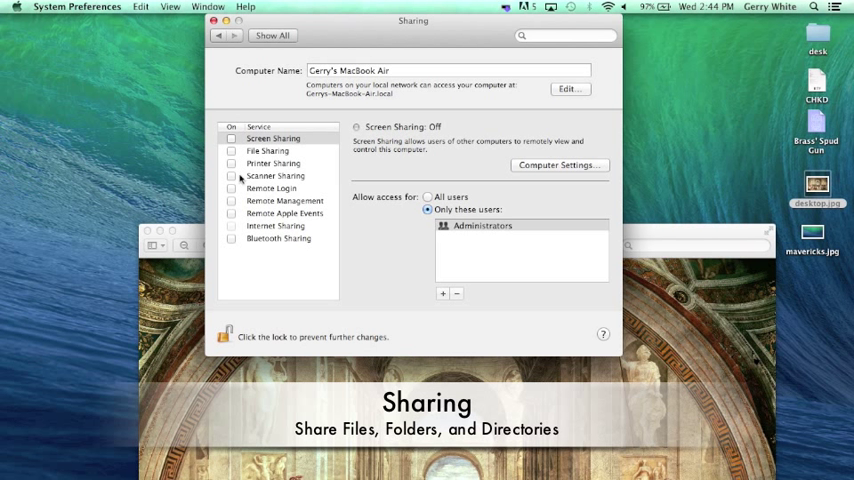
{"action": "mouse_move", "coordinate": [236, 216]}
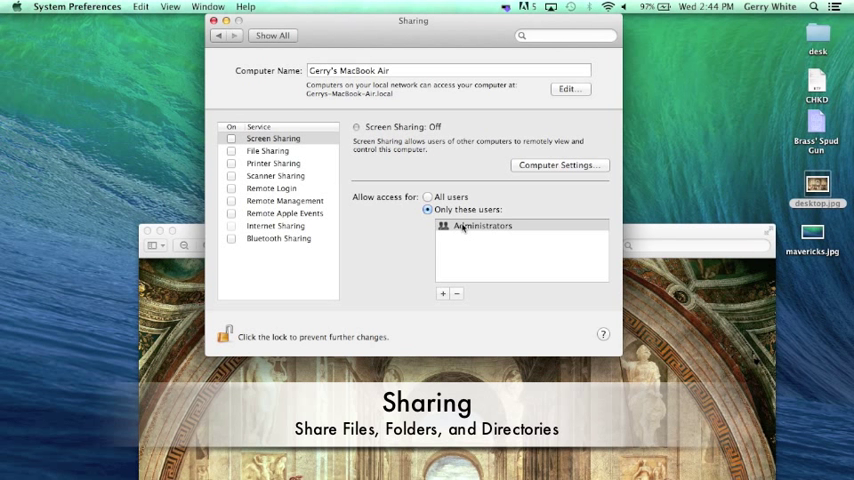
{"action": "left_click", "coordinate": [482, 224]}
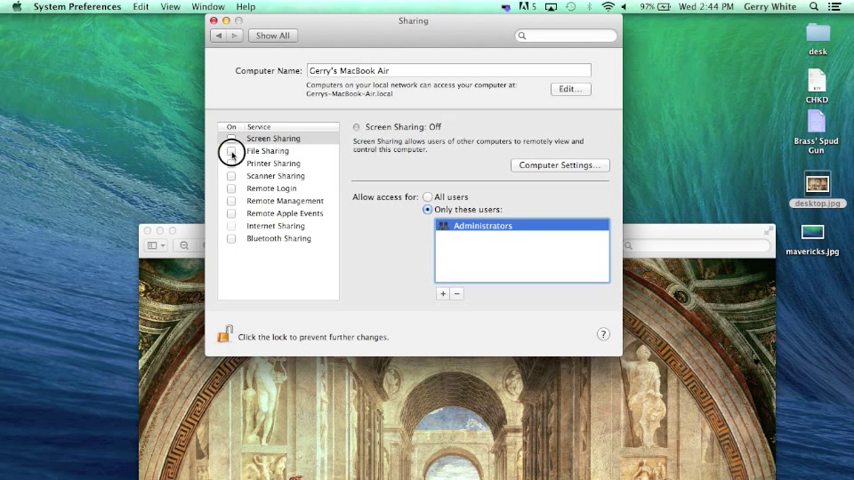
Toggle File Sharing on and back off, then return to the overview via Show All
{"action": "left_click", "coordinate": [232, 152]}
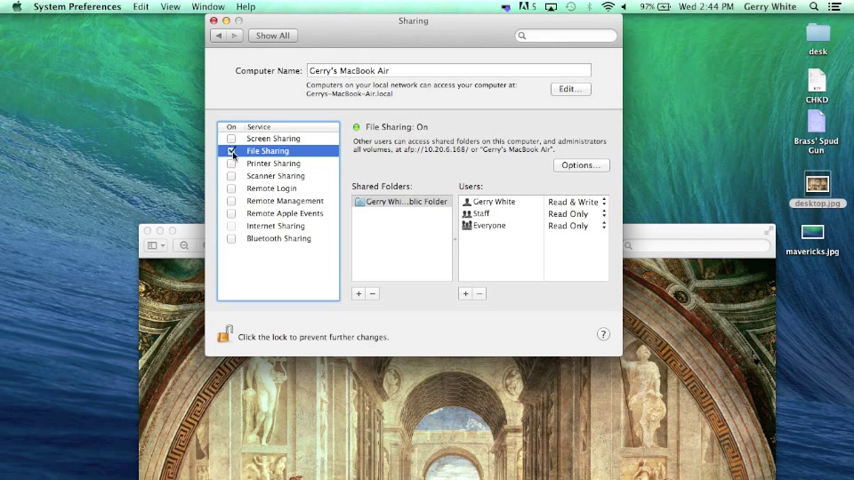
{"action": "left_click", "coordinate": [232, 152]}
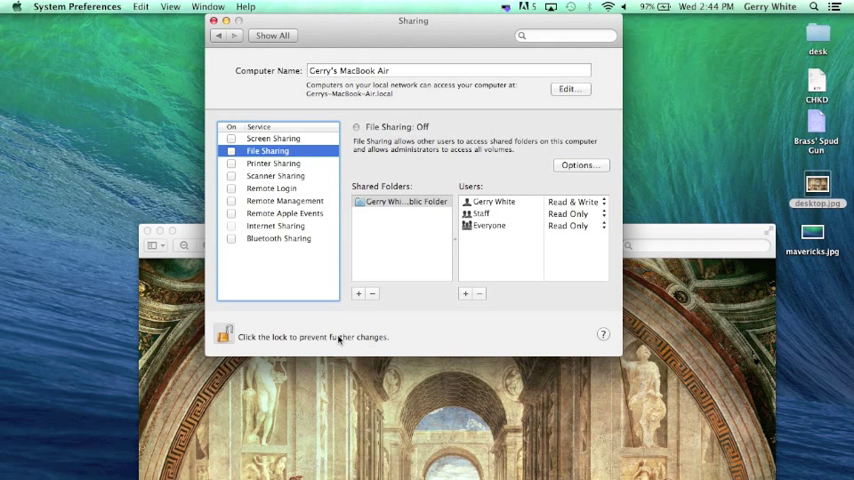
{"action": "mouse_move", "coordinate": [440, 322]}
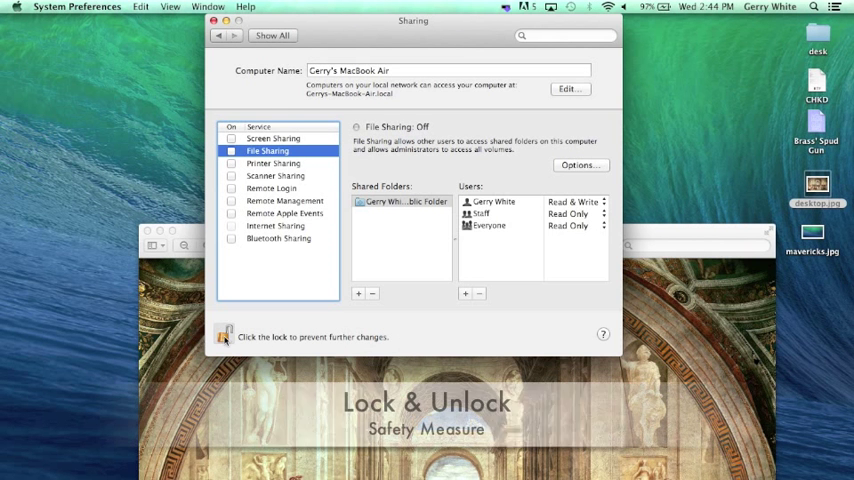
{"action": "left_click", "coordinate": [224, 336]}
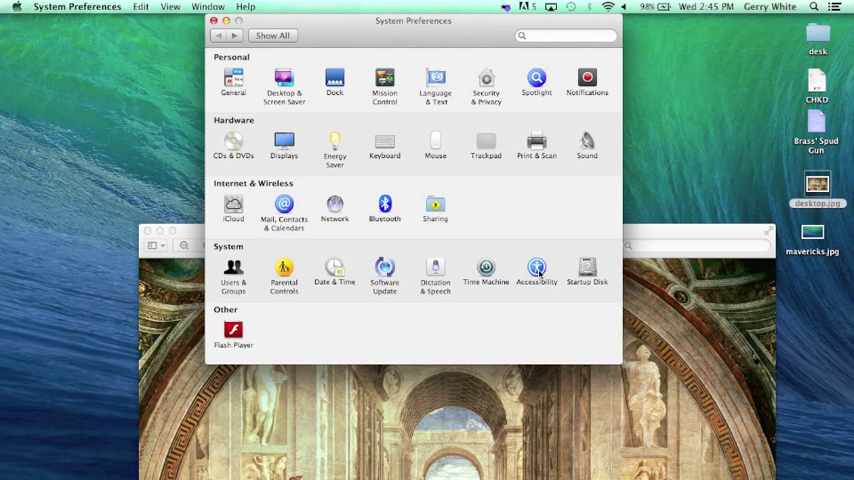
{"action": "mouse_move", "coordinate": [572, 280]}
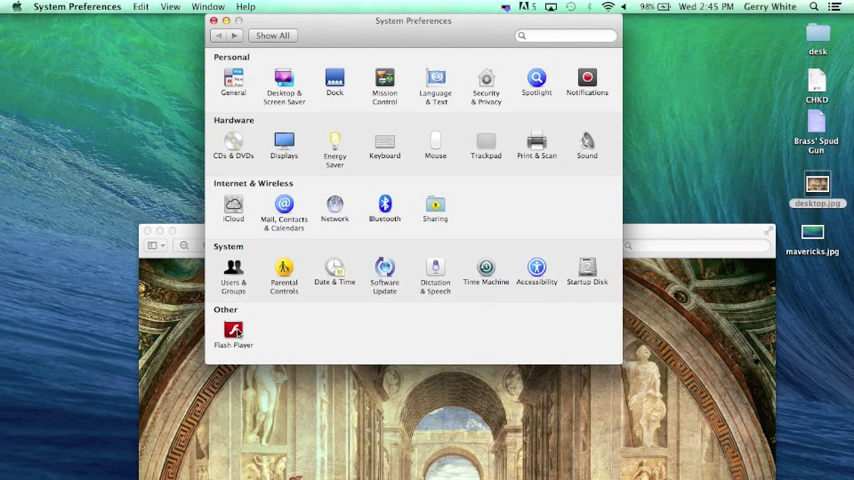
{"action": "mouse_move", "coordinate": [240, 338]}
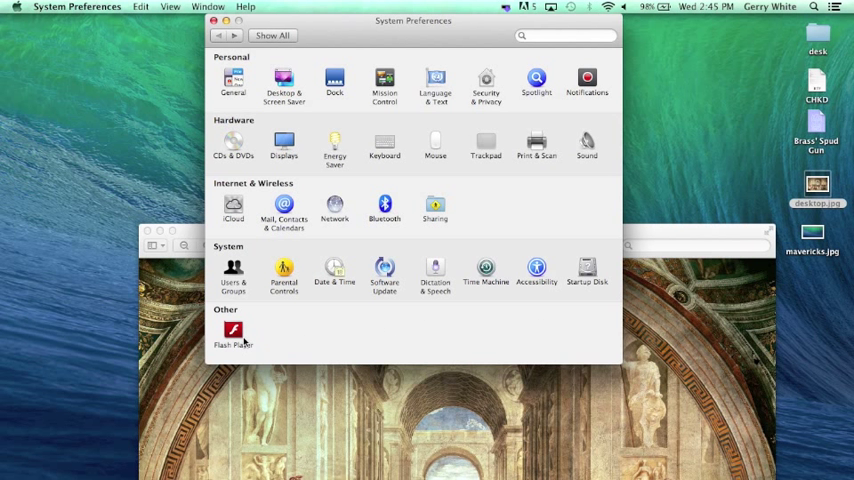